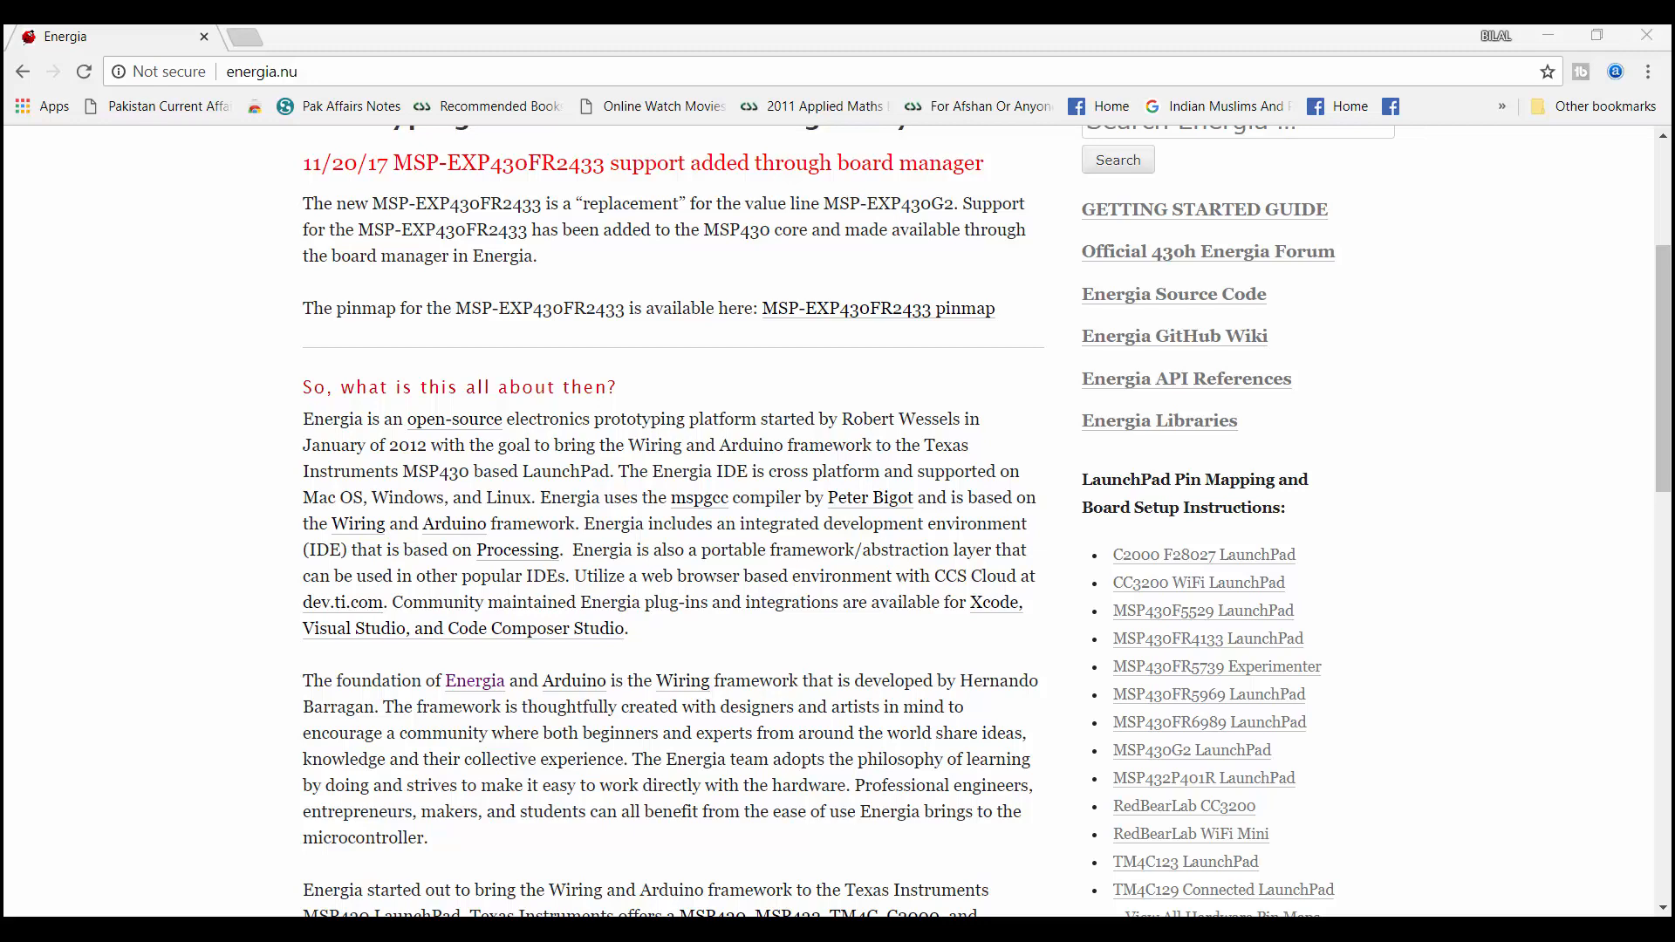
# - Go to the Download page and reach the Energia 1.6.10E18 Mac, Windows and Linux links
pyautogui.scroll(3)
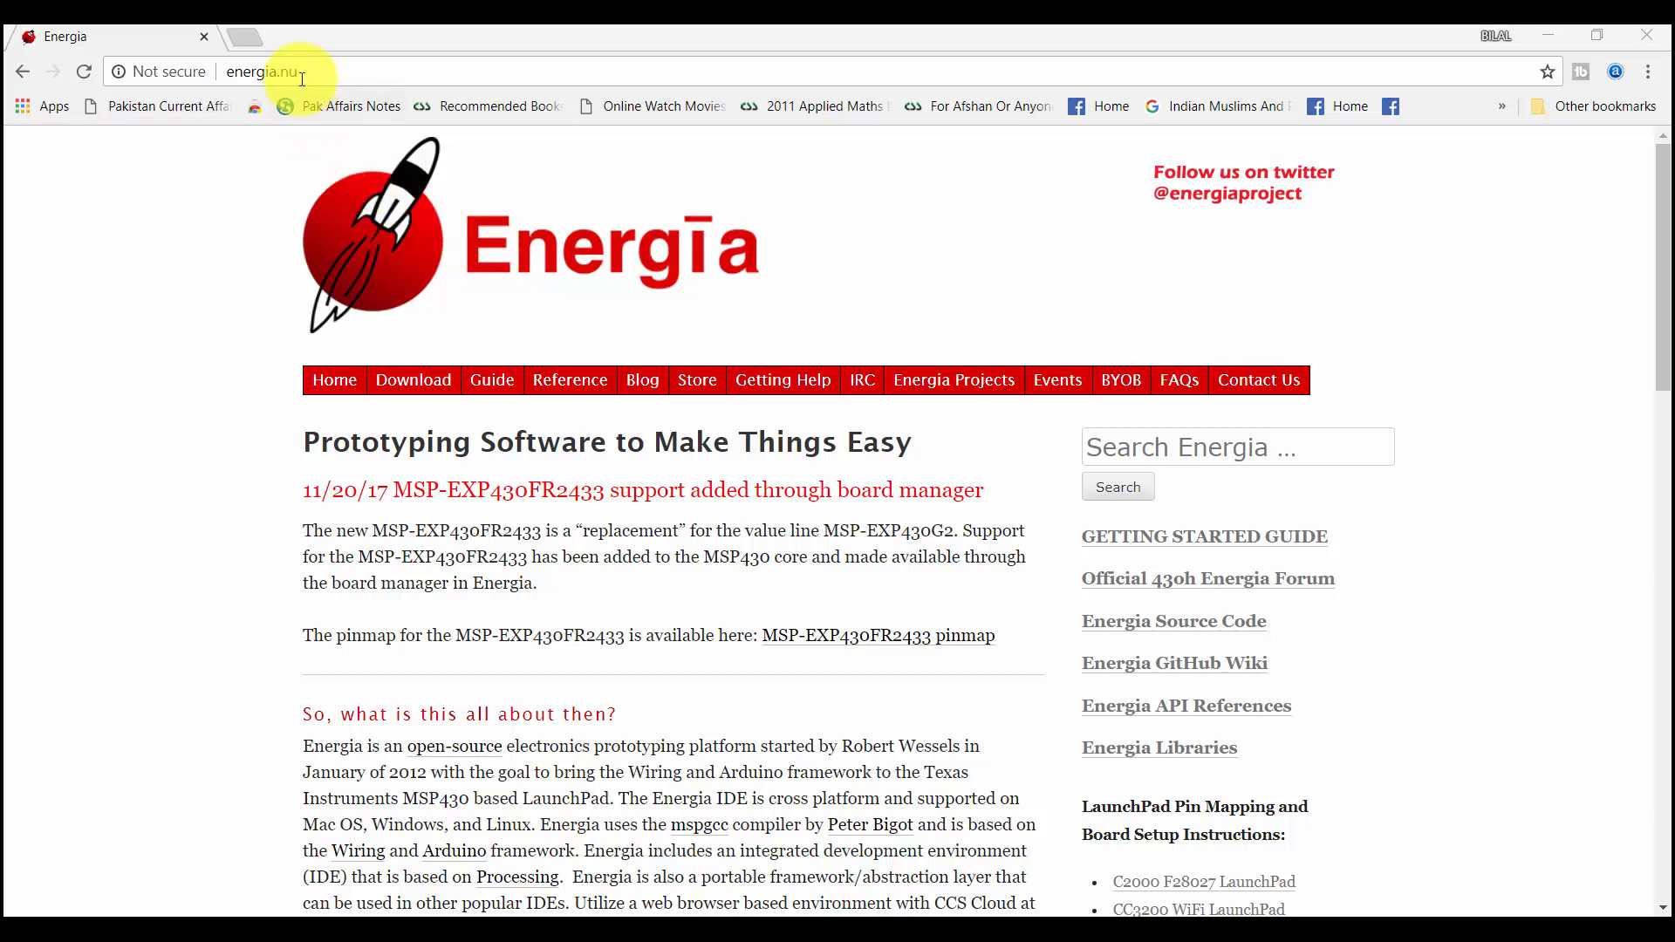
pyautogui.click(412, 379)
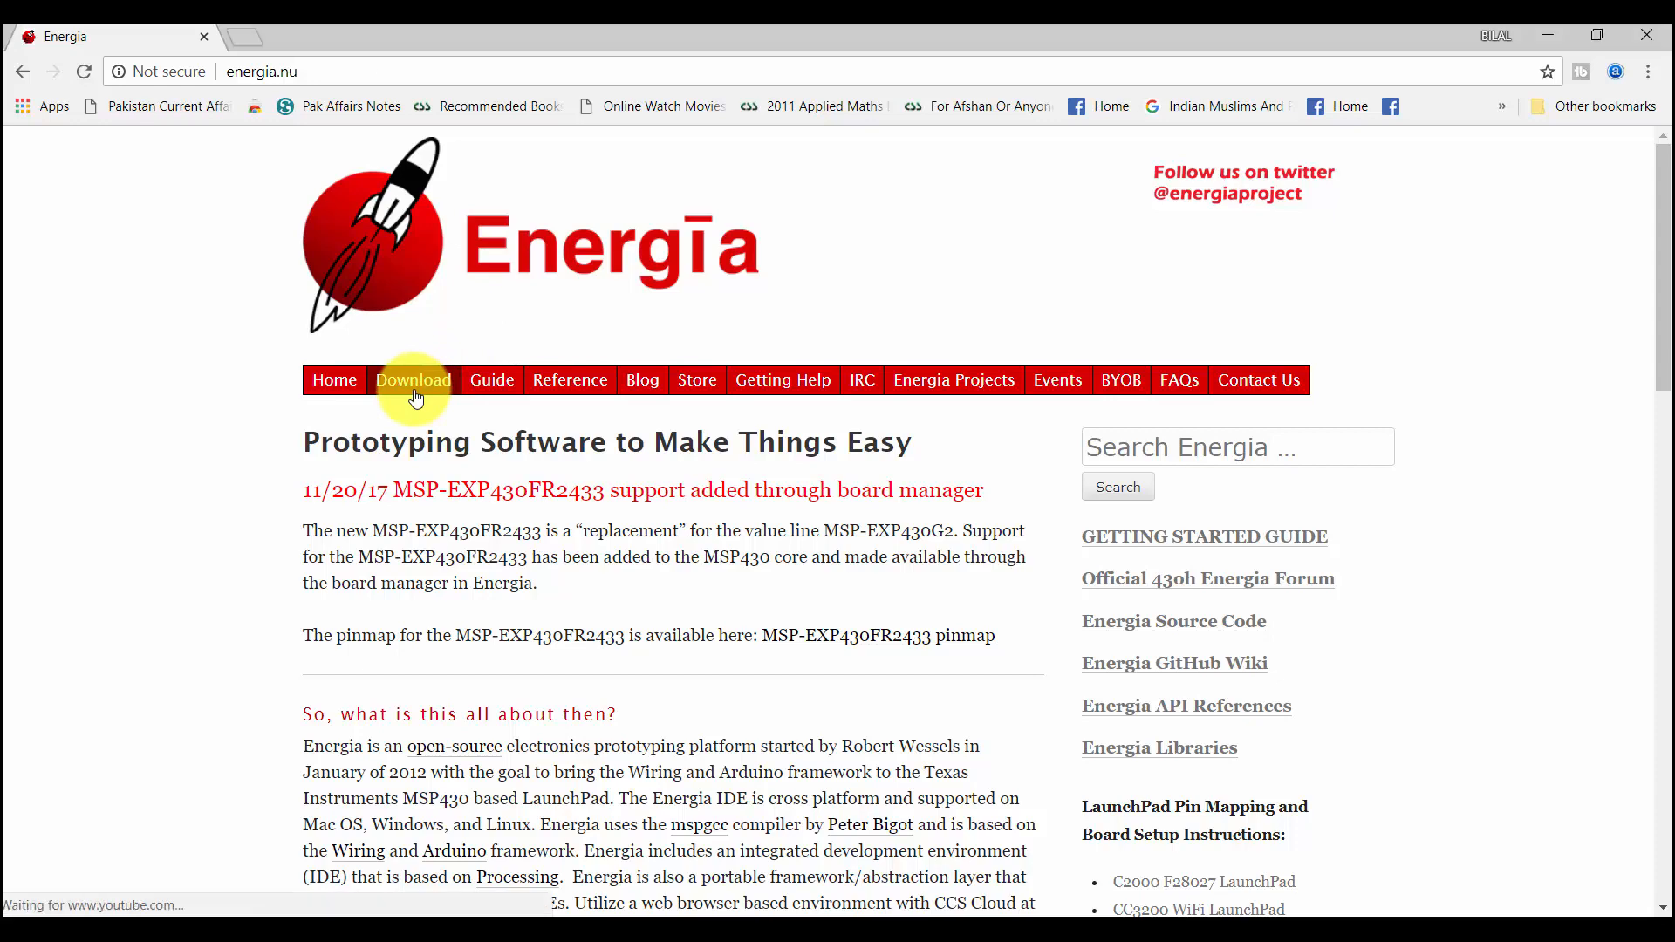
pyautogui.click(412, 379)
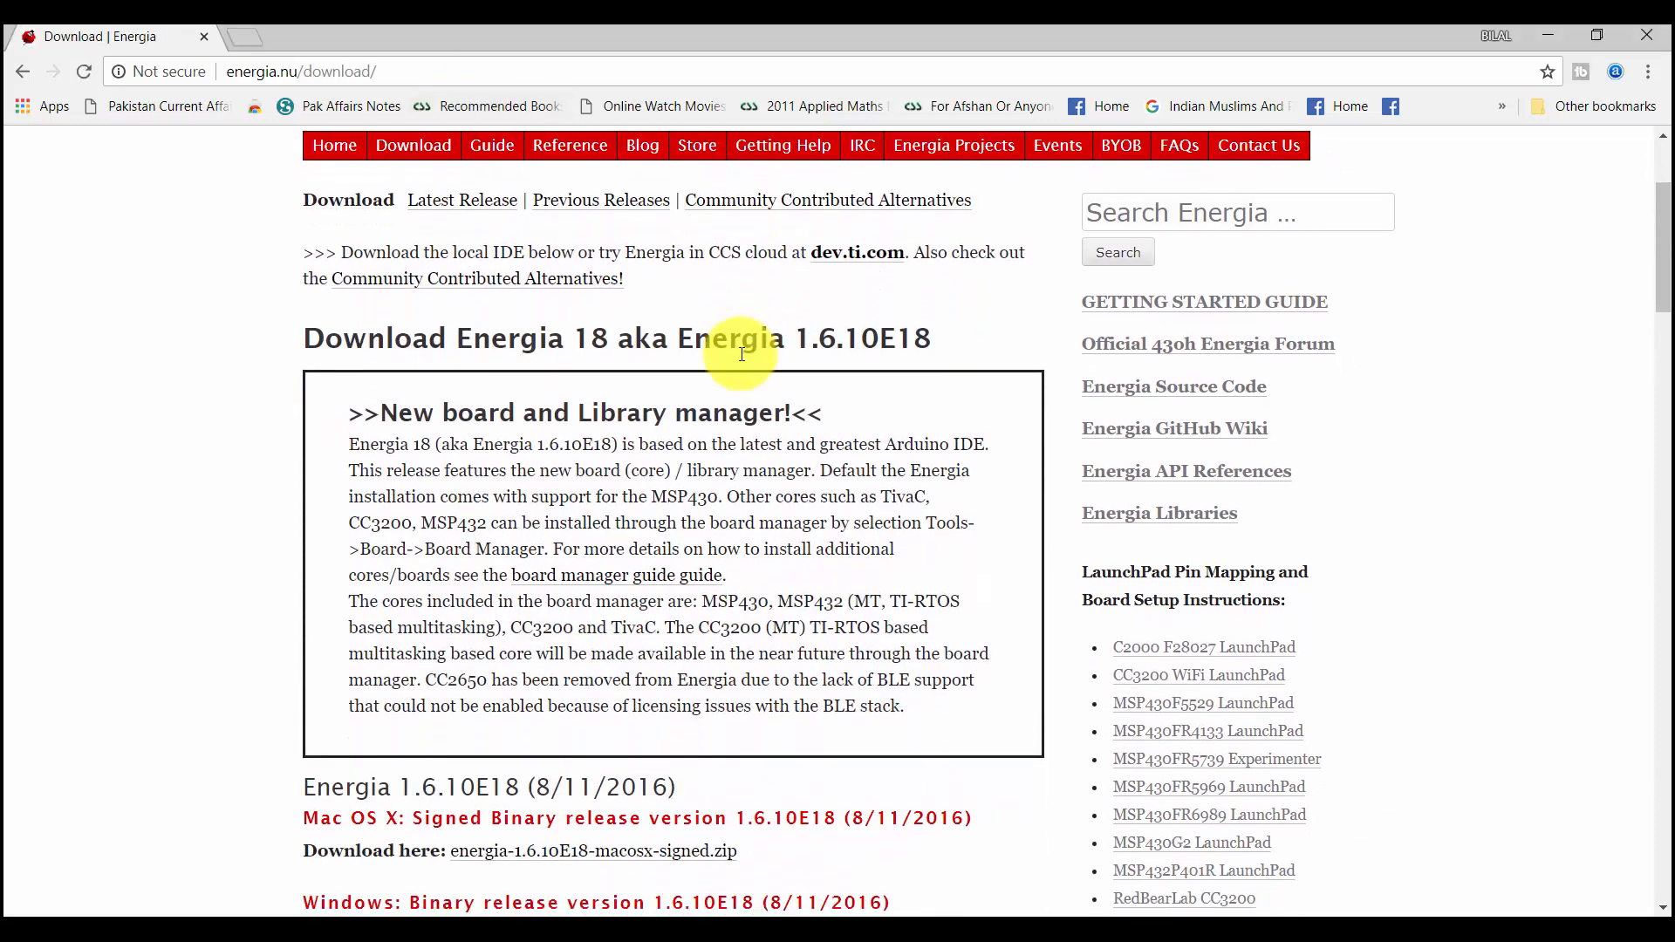
pyautogui.scroll(-3)
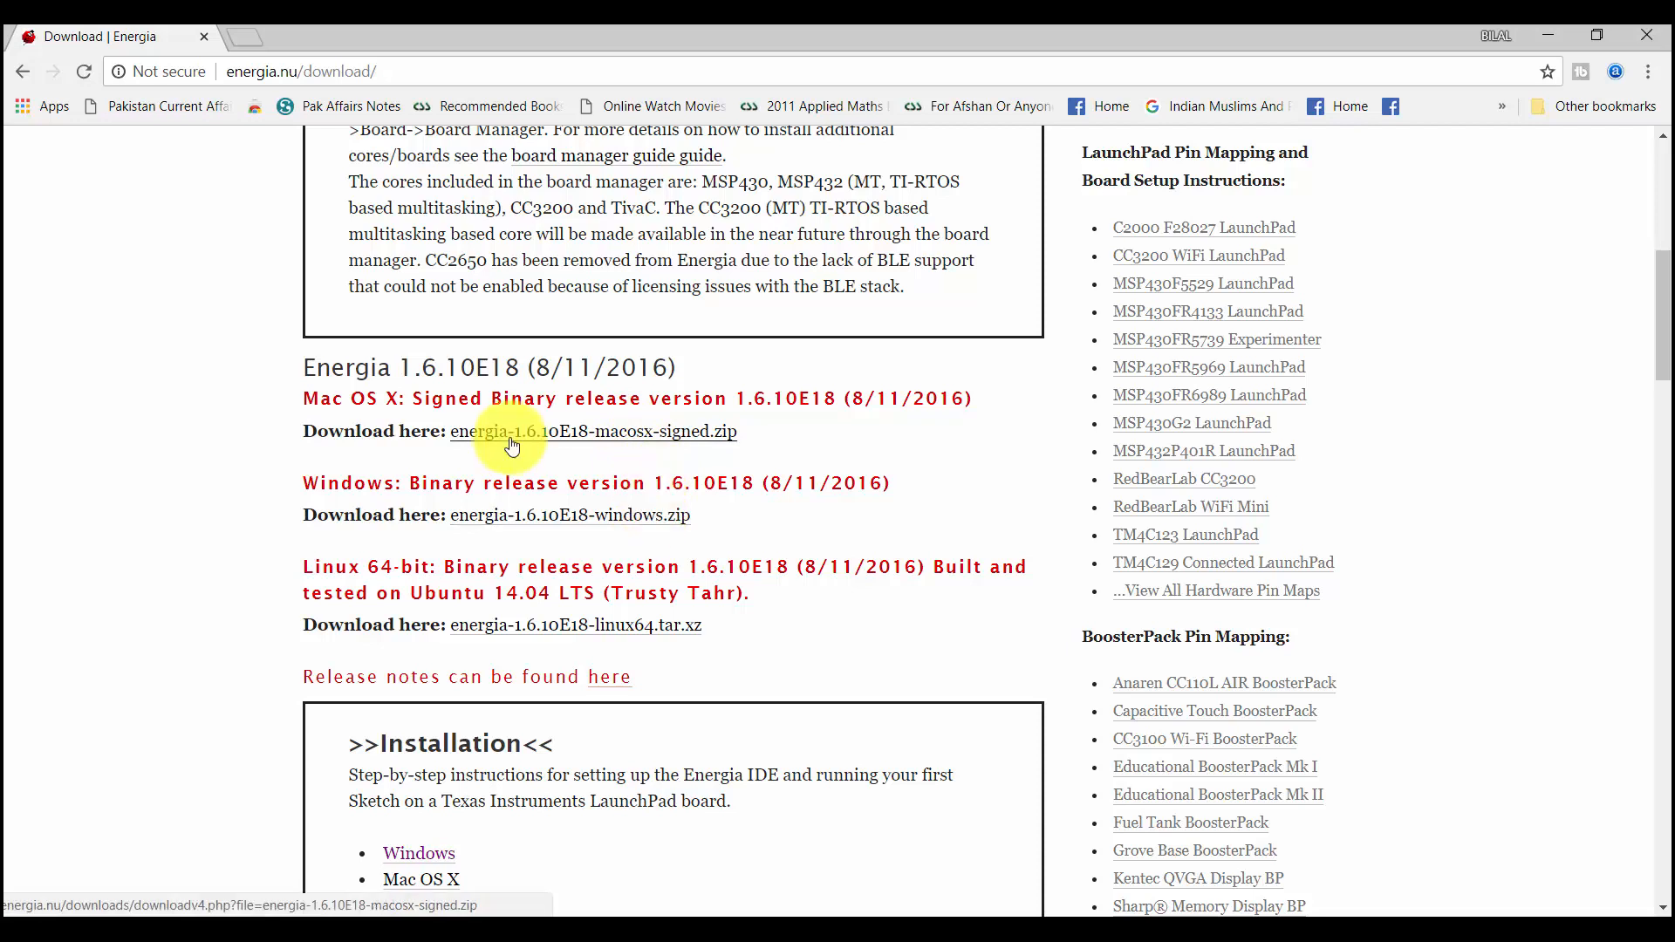
pyautogui.moveTo(567, 460)
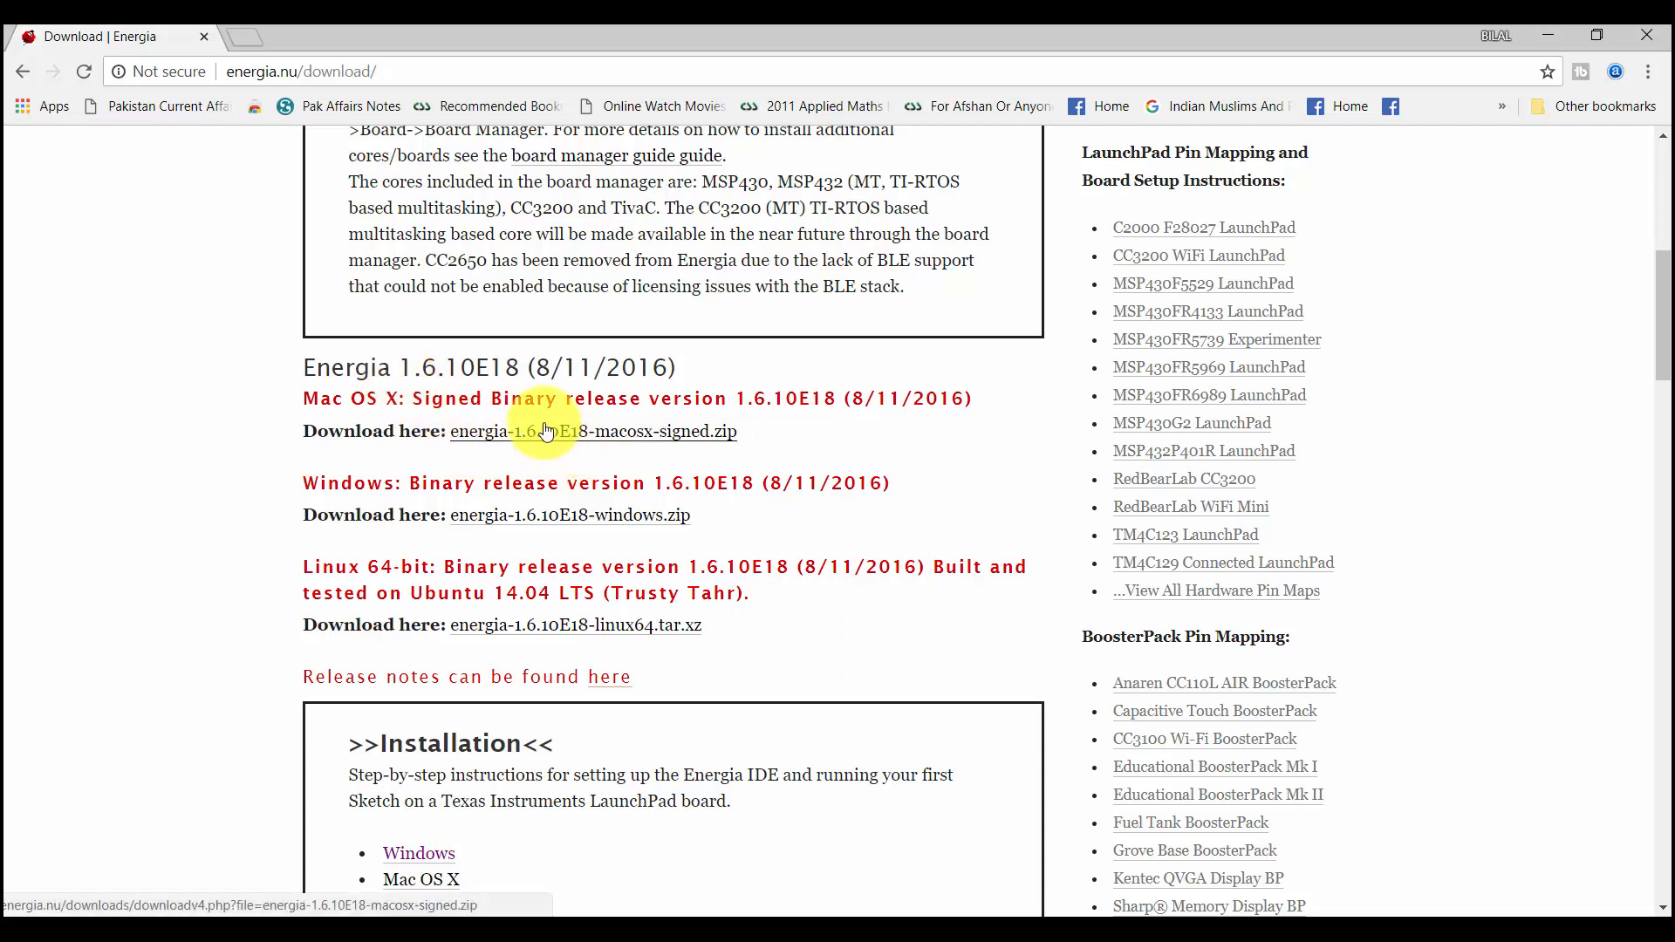
pyautogui.moveTo(565, 513)
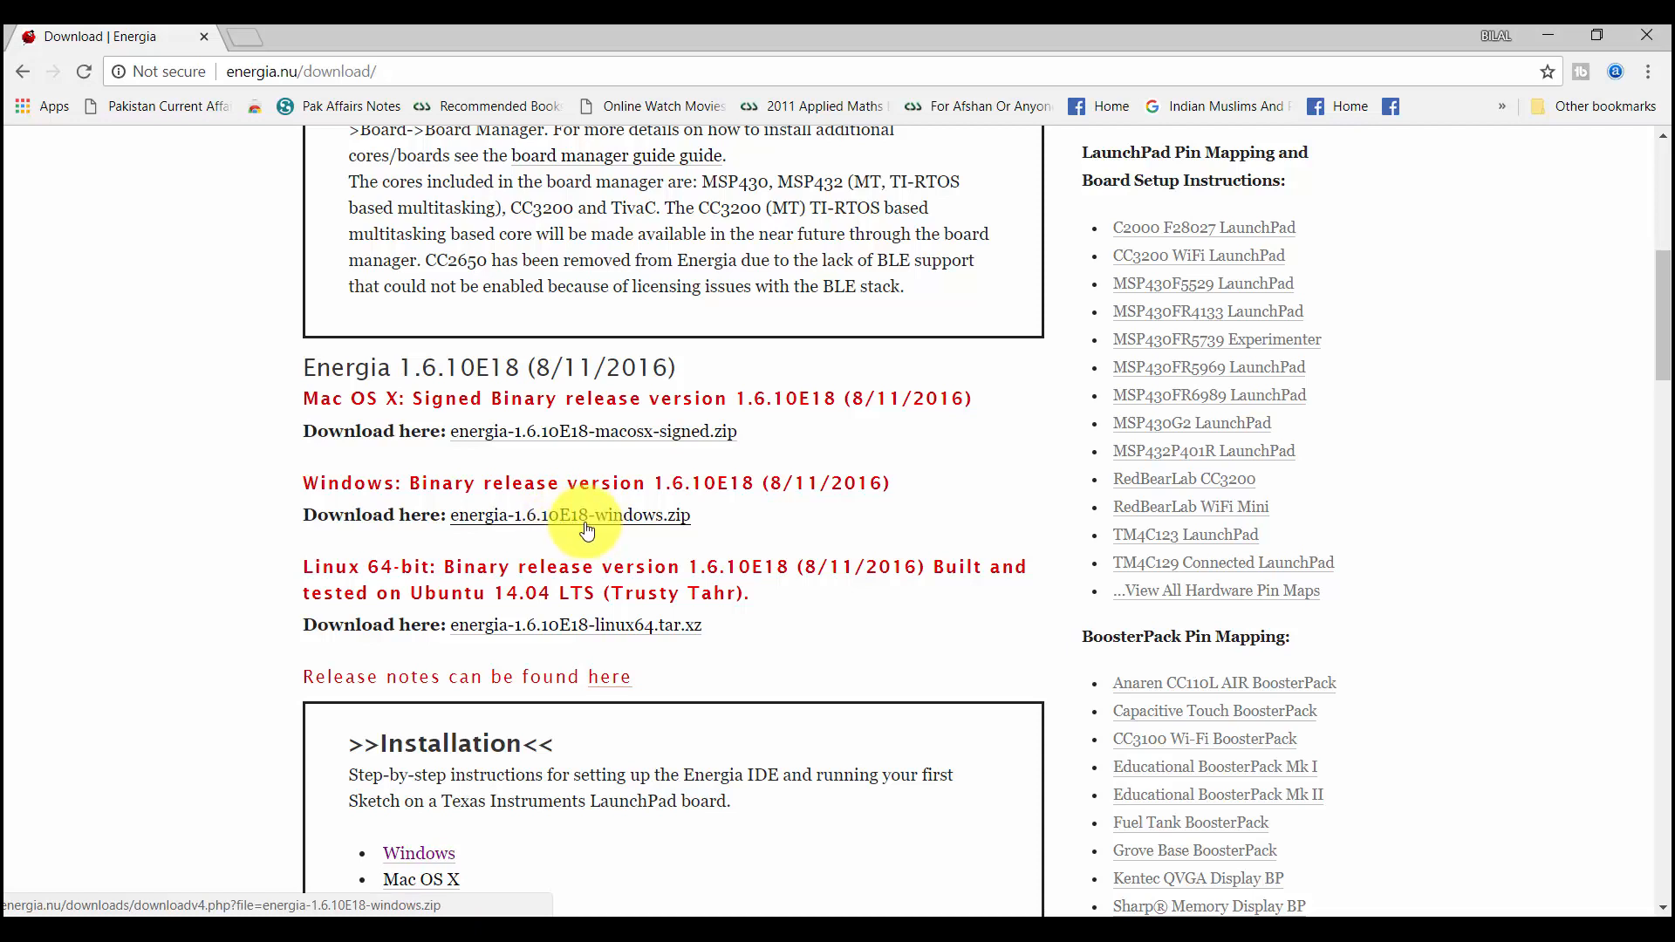
pyautogui.scroll(-3)
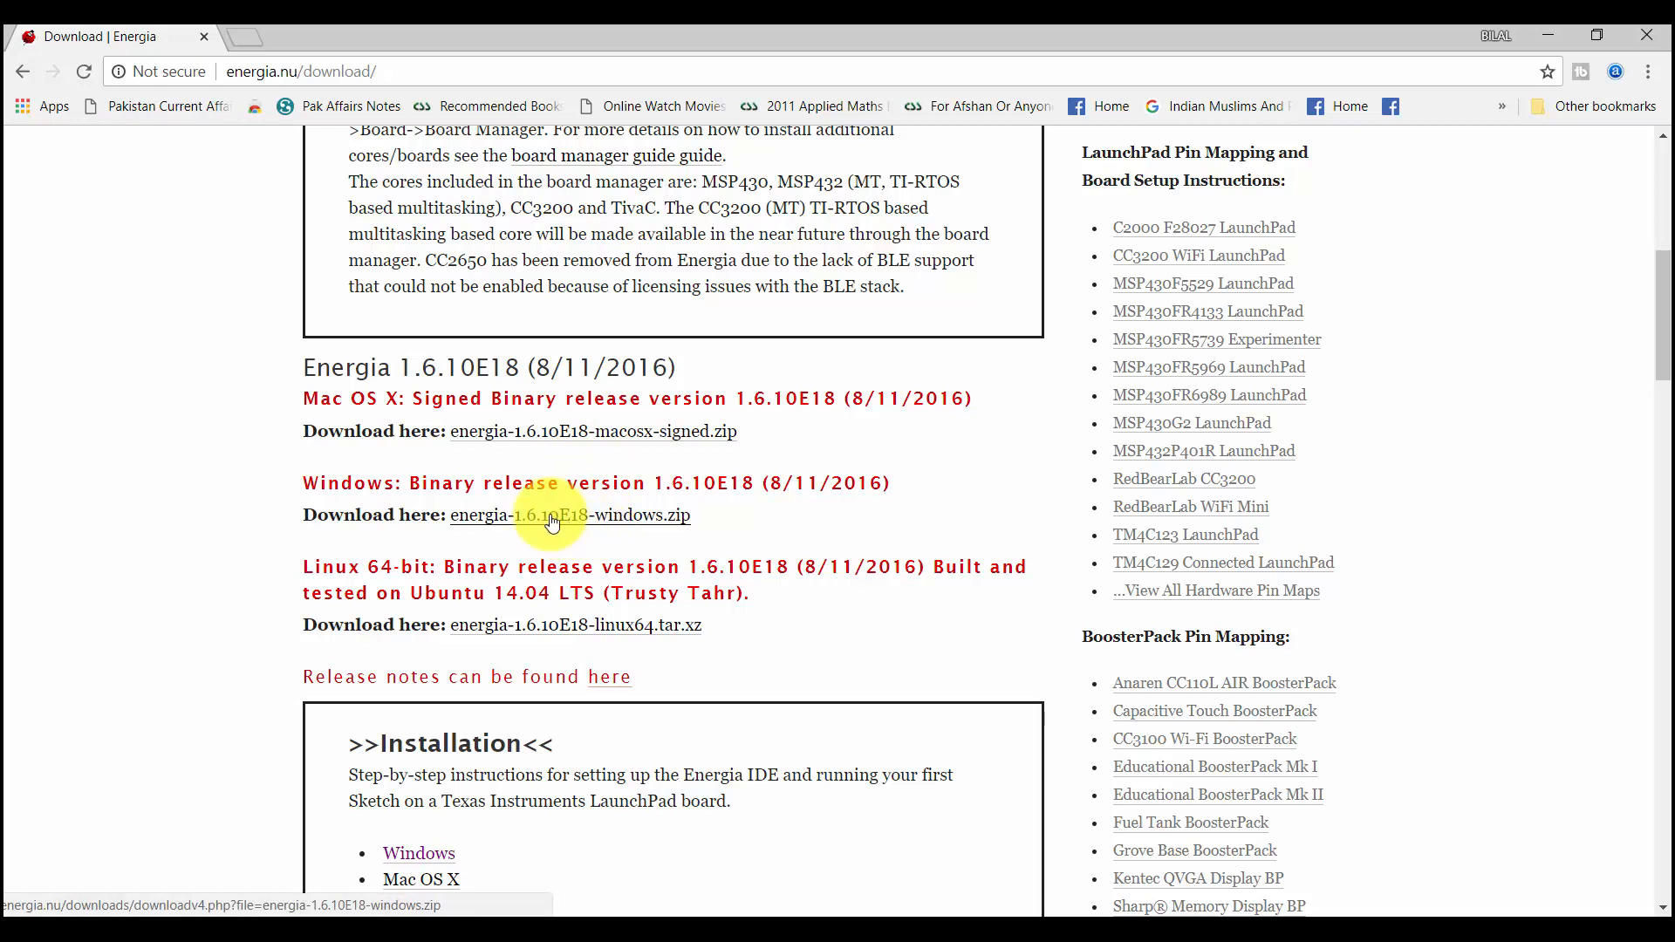
# - Download energia-1.6.10E18-windows.zip to the C: drive
pyautogui.click(569, 515)
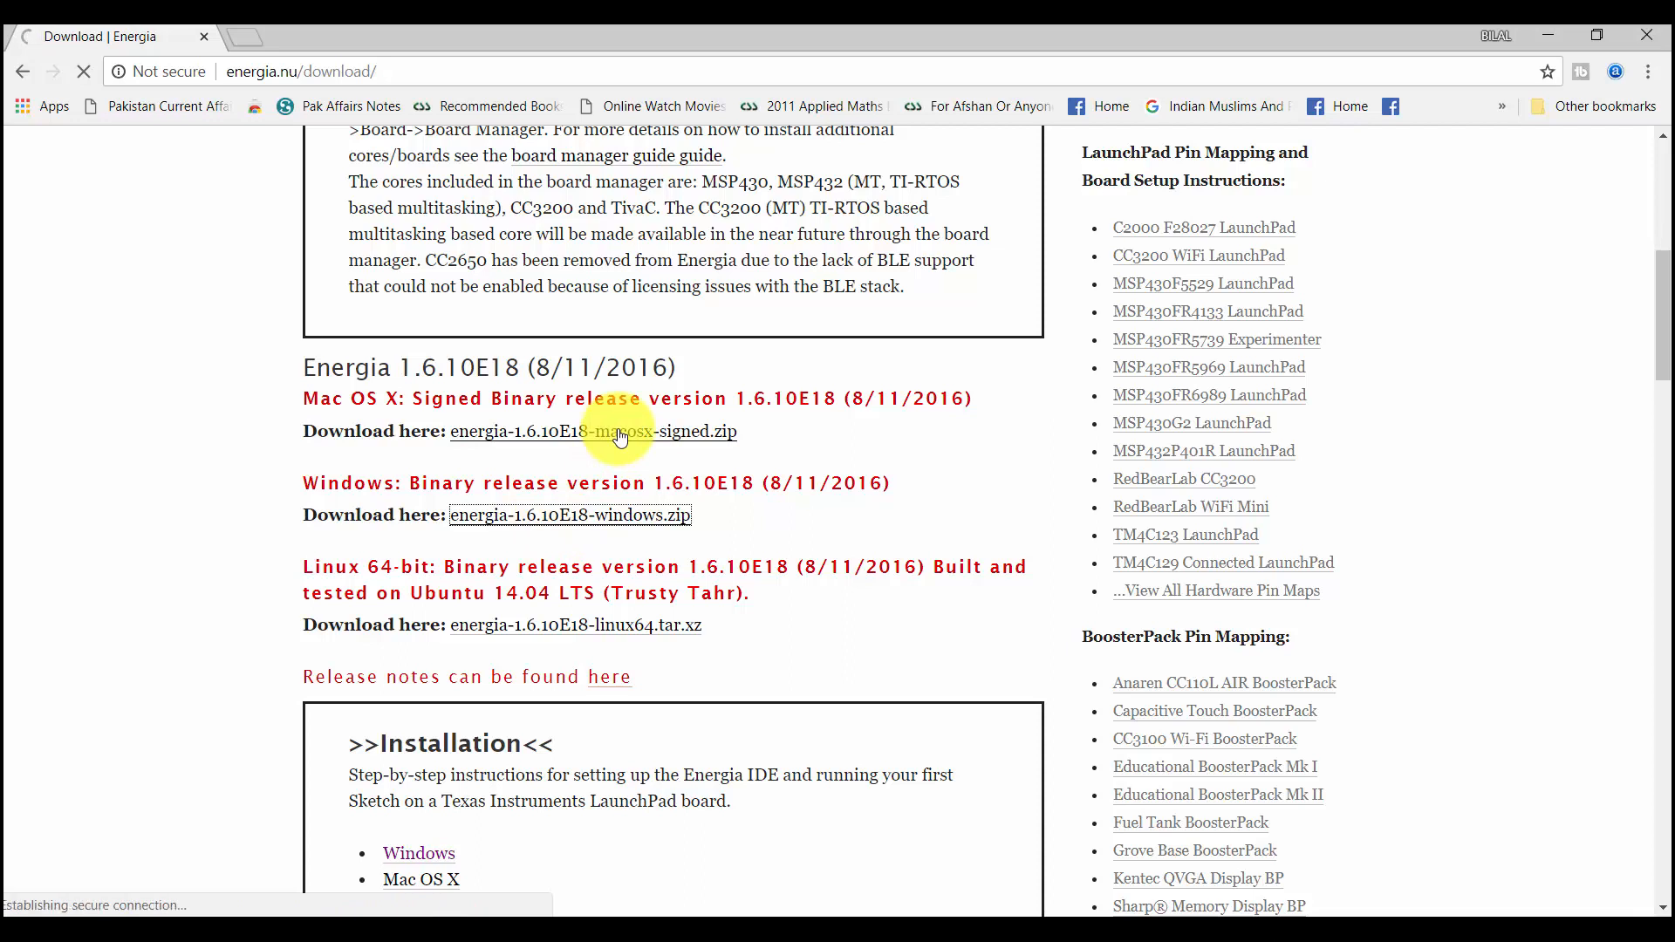
pyautogui.click(593, 431)
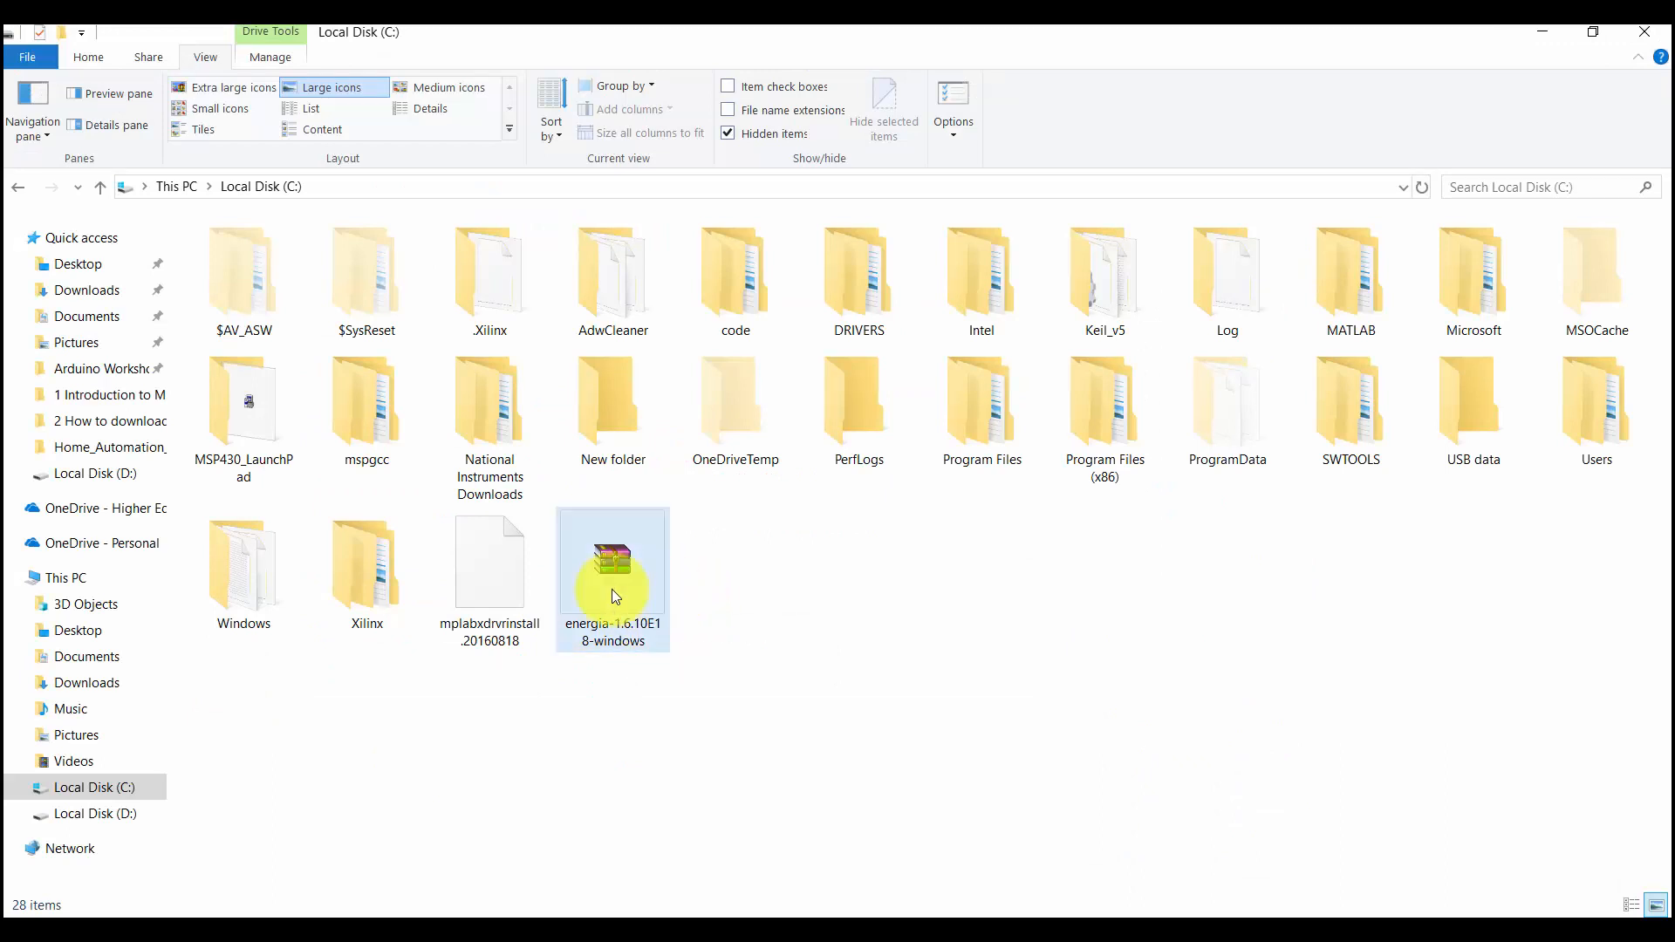
# - Extract the zip with WinRAR into C:\energia-1.6.10E18-windows
pyautogui.rightClick(612, 560)
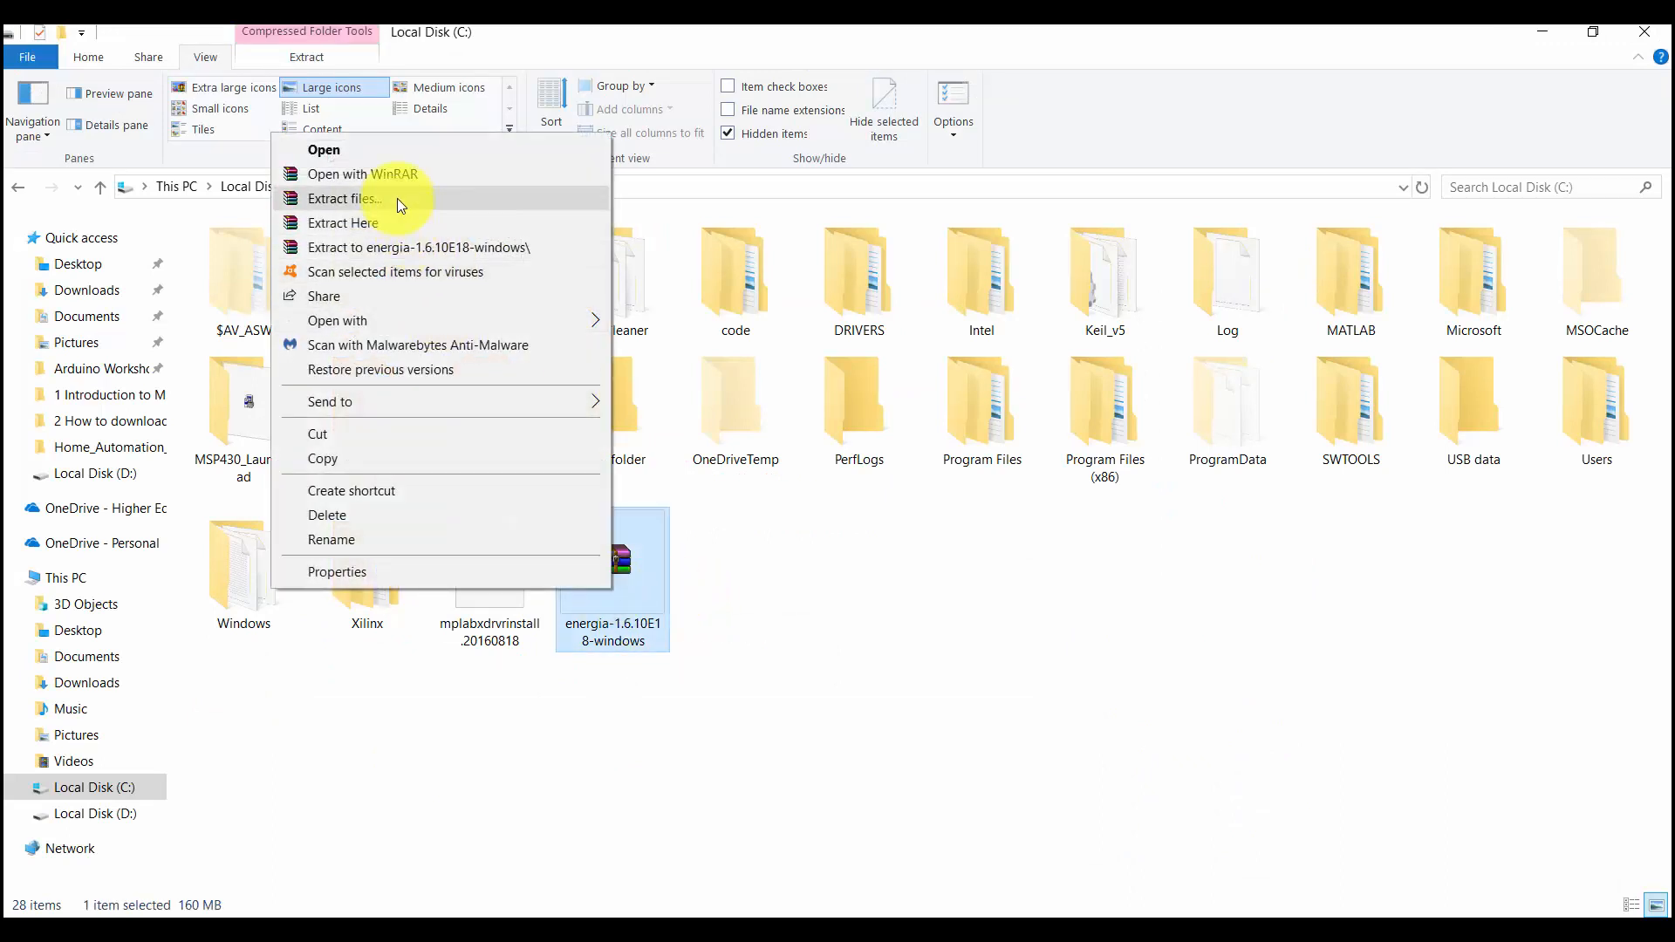
pyautogui.click(344, 199)
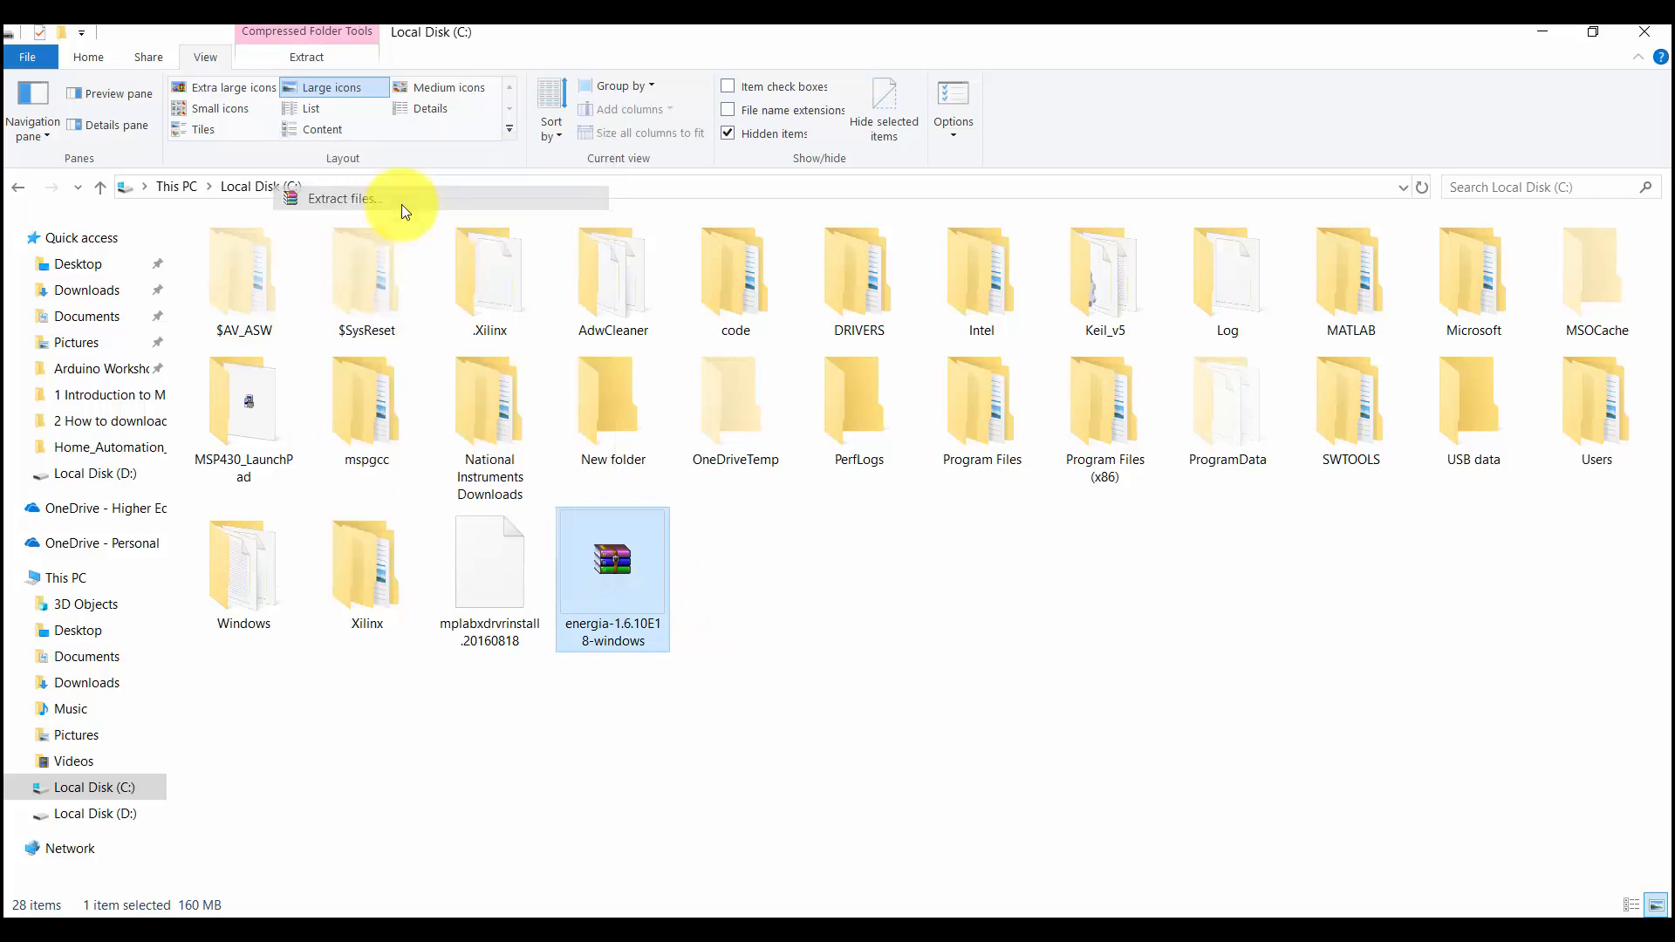
pyautogui.click(342, 199)
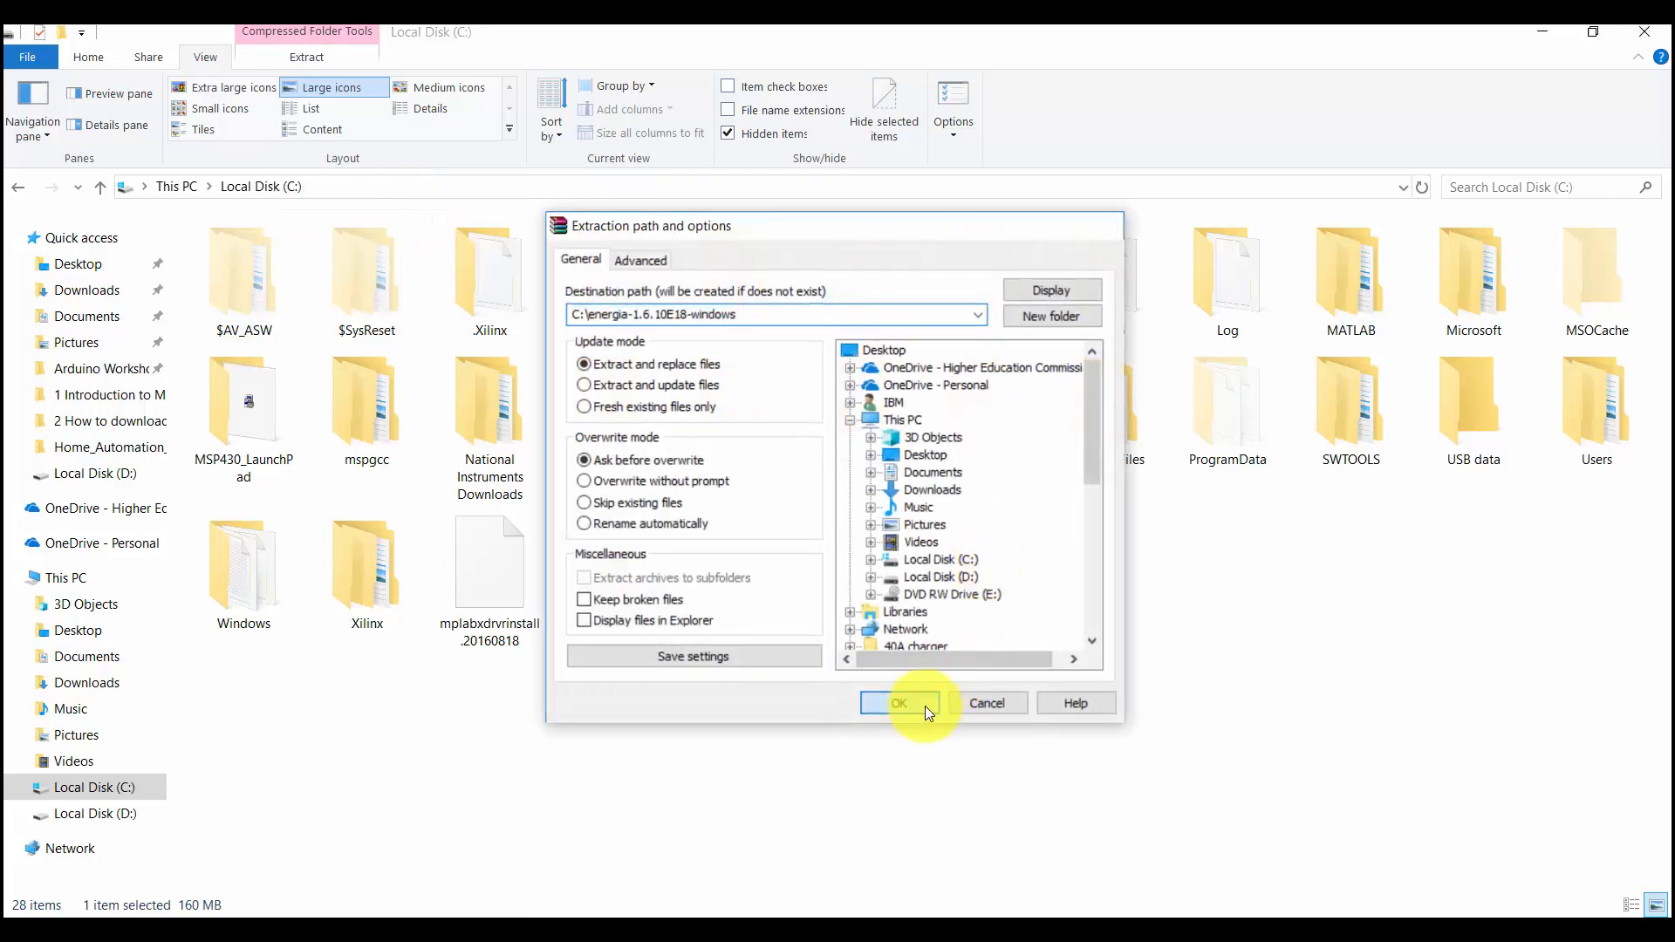
pyautogui.click(899, 703)
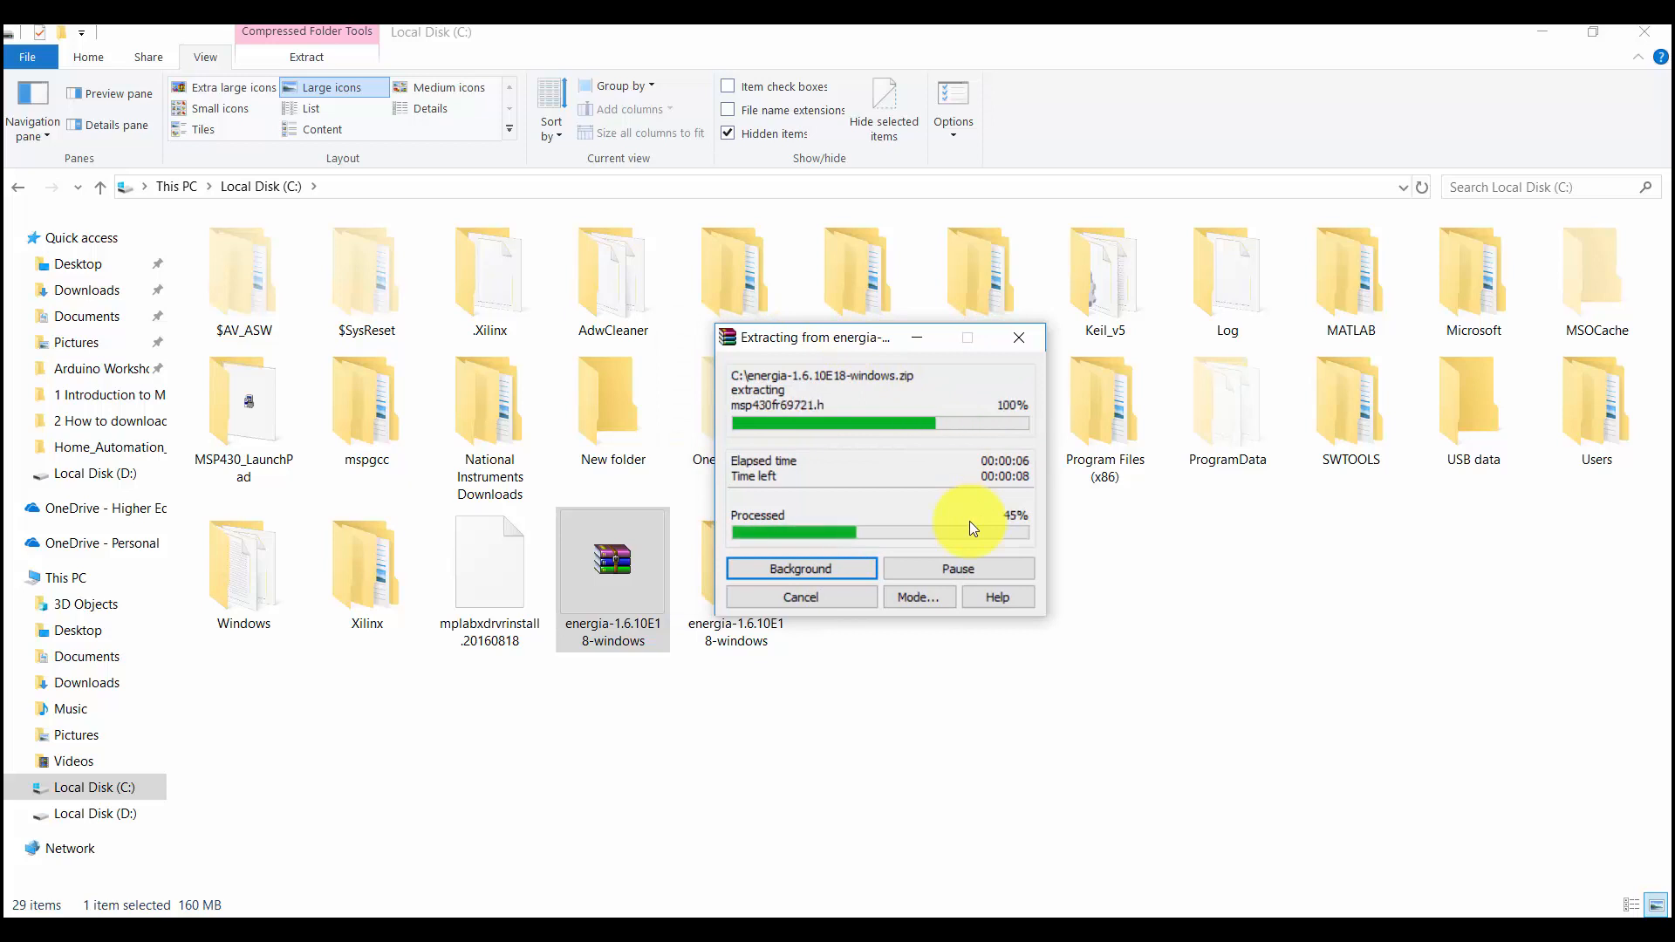
pyautogui.moveTo(1026, 684)
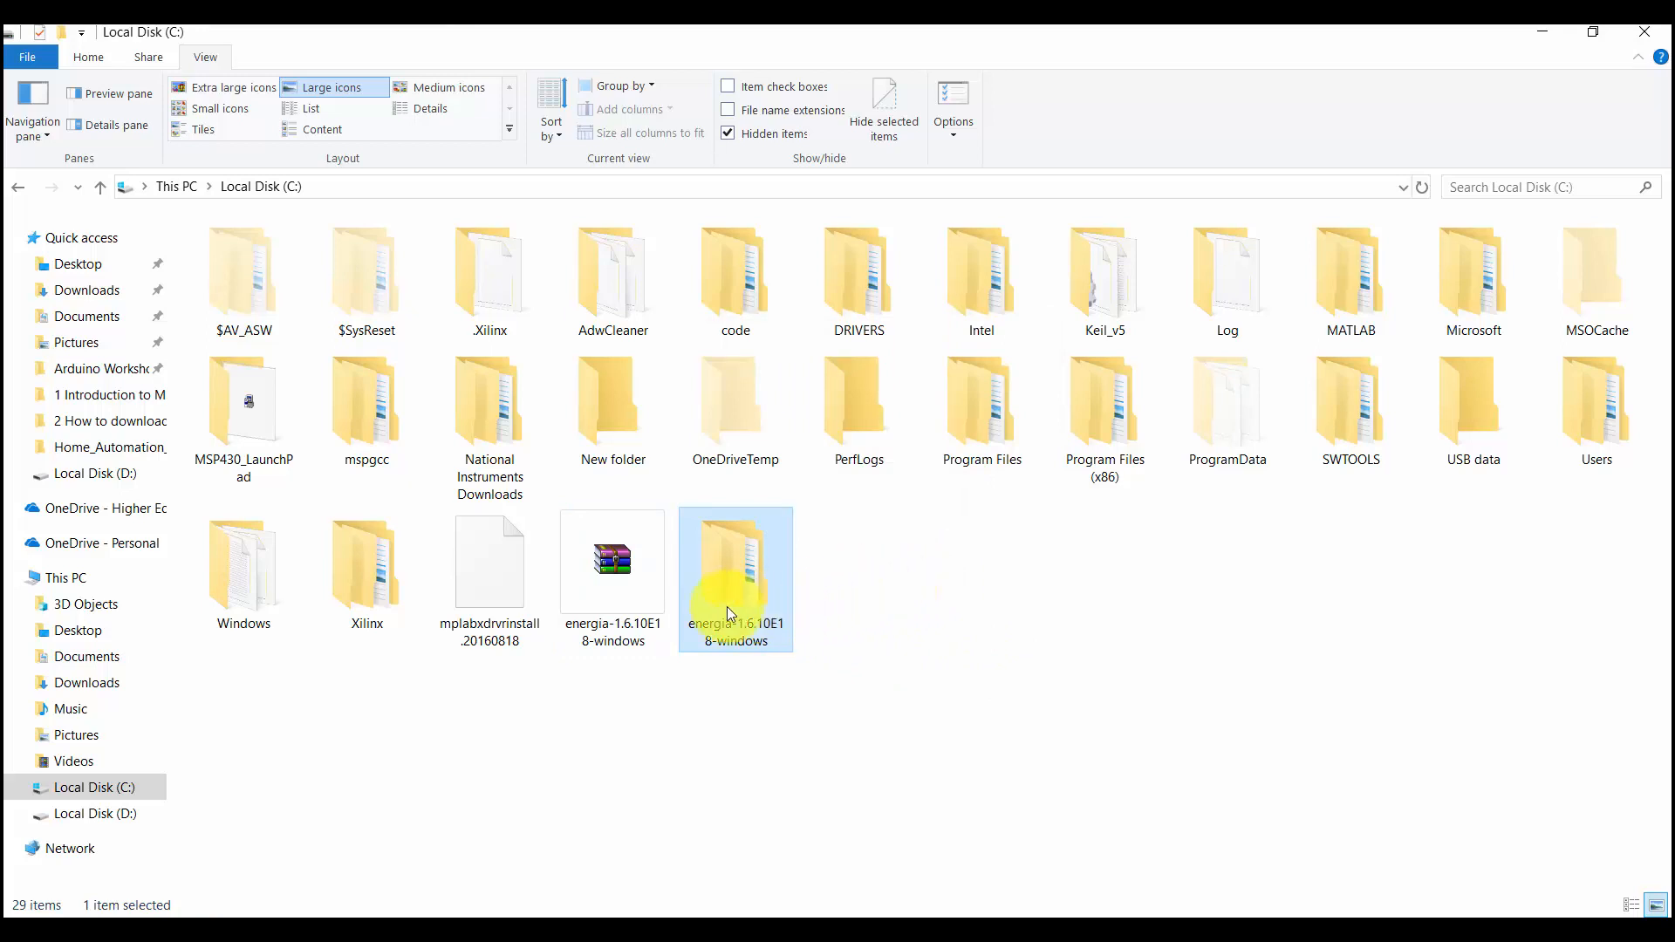
pyautogui.moveTo(735, 578)
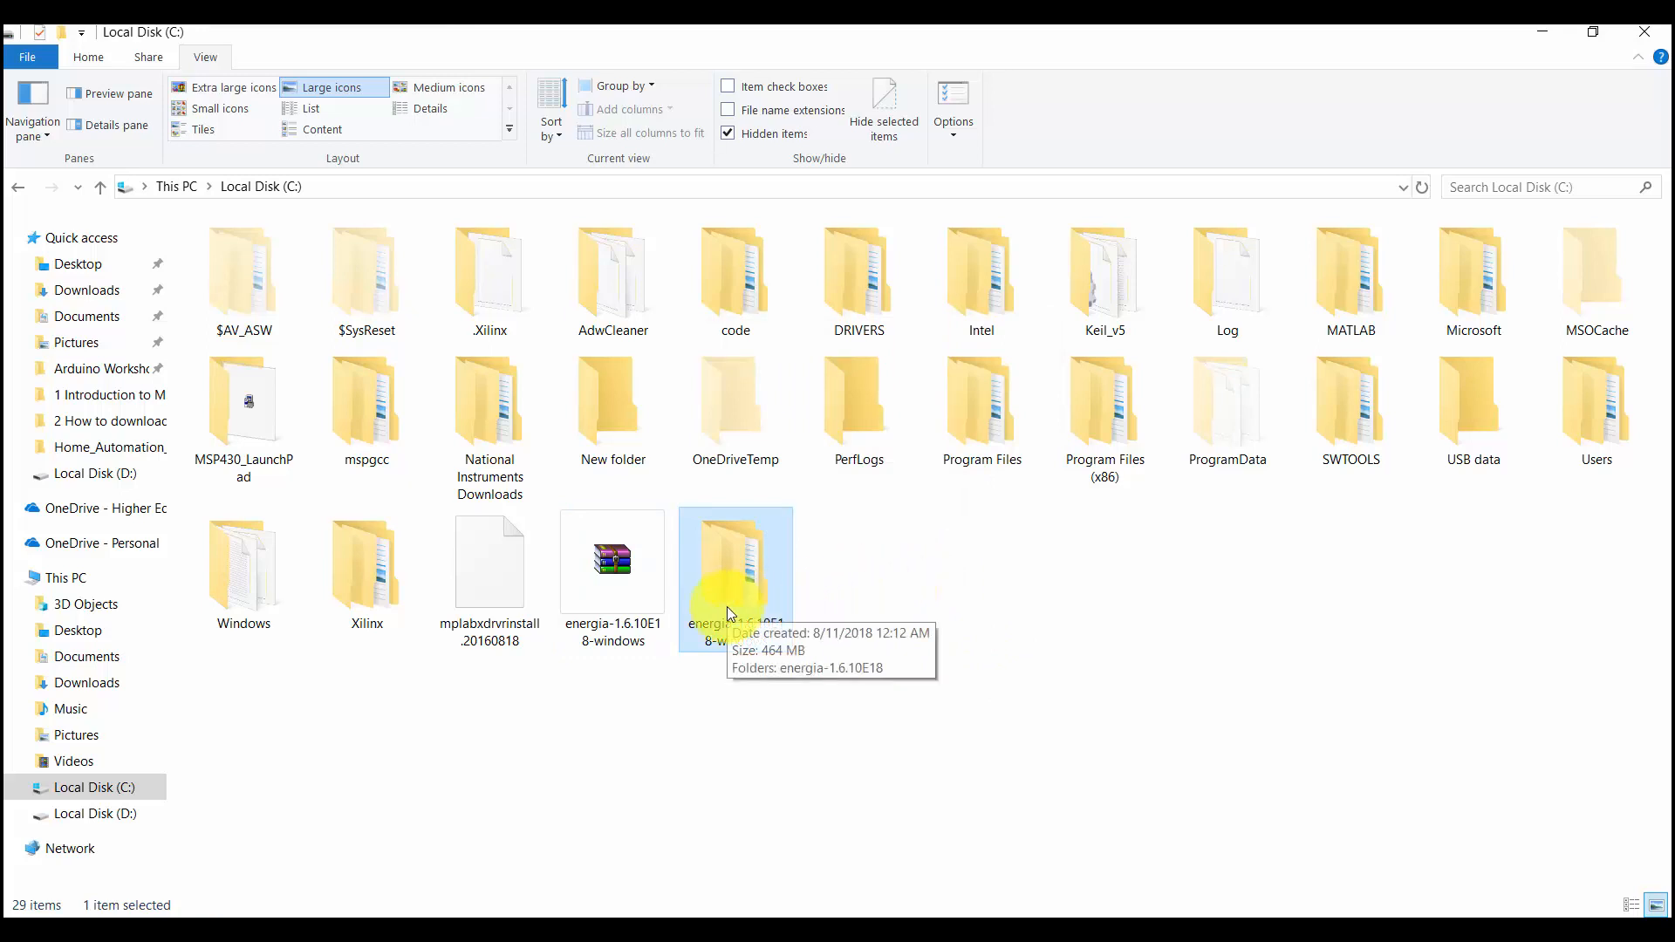
# - Run energia.exe from the extracted energia-1.6.10E18 folder to launch the IDE
pyautogui.doubleClick(735, 555)
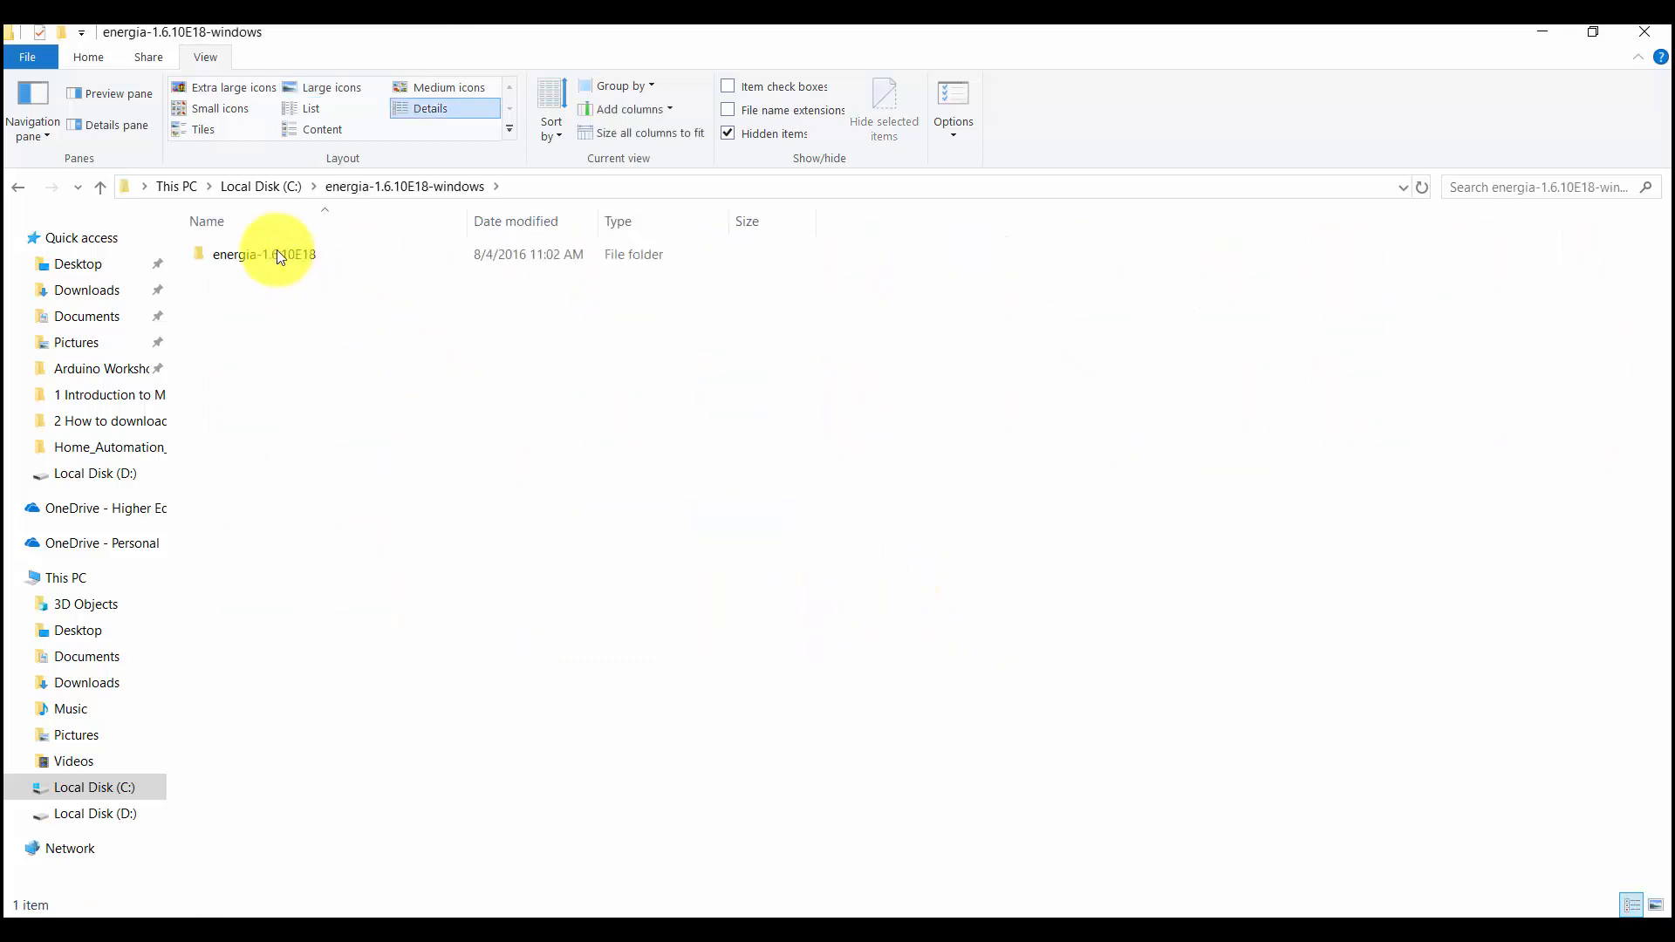
pyautogui.doubleClick(263, 255)
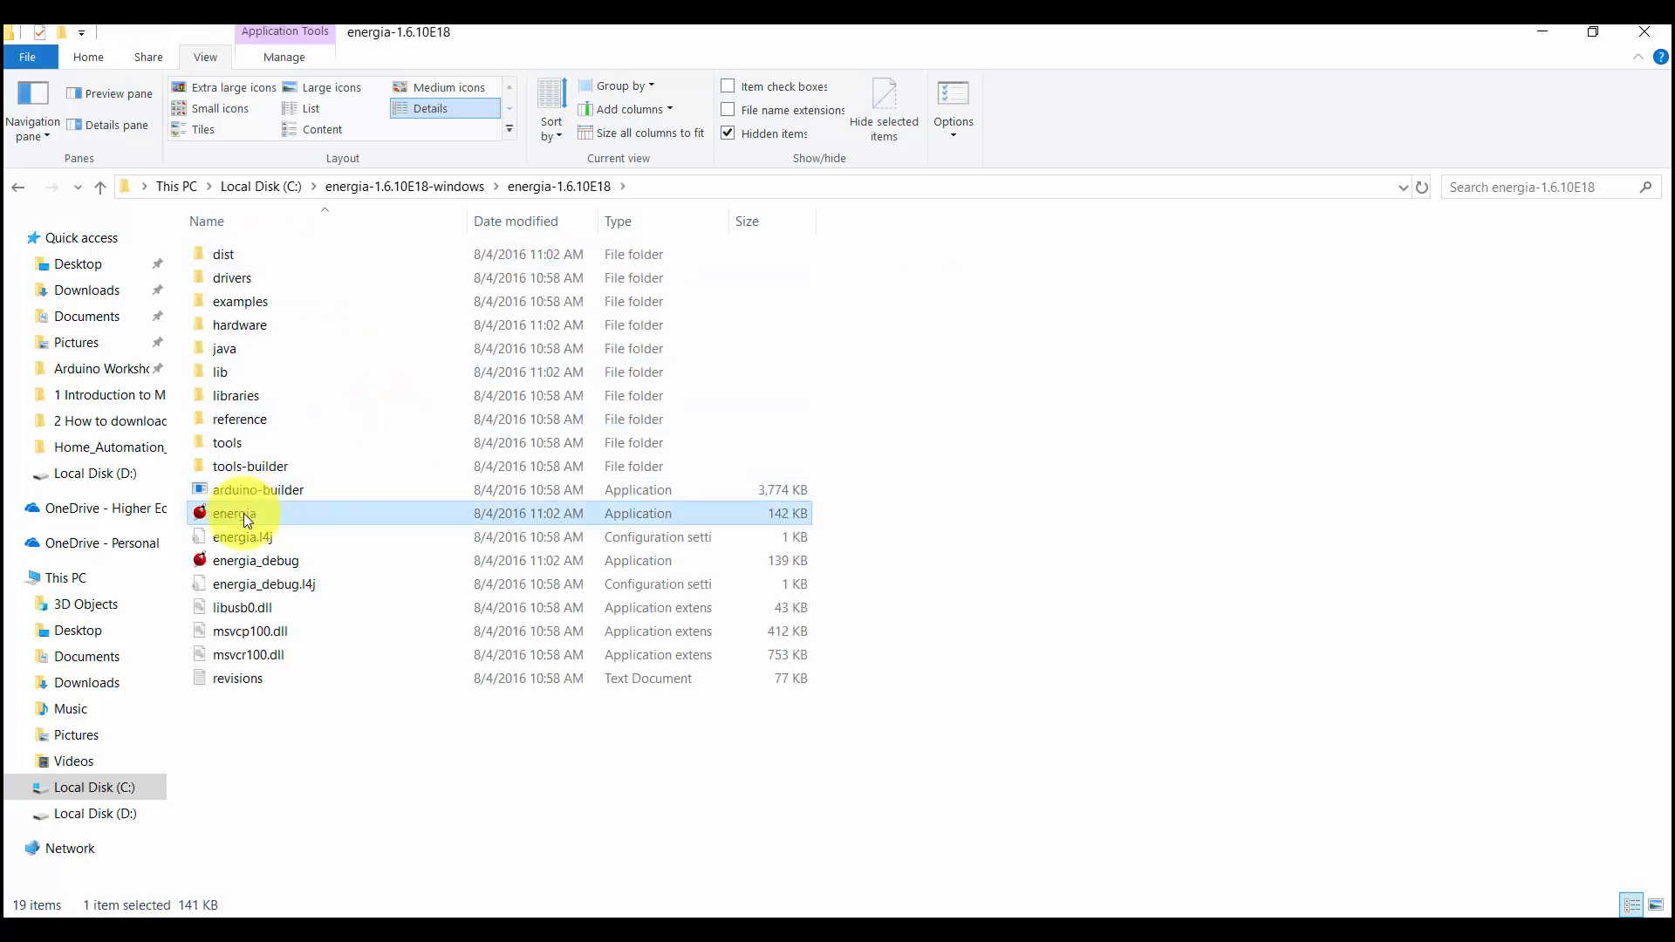
pyautogui.doubleClick(233, 513)
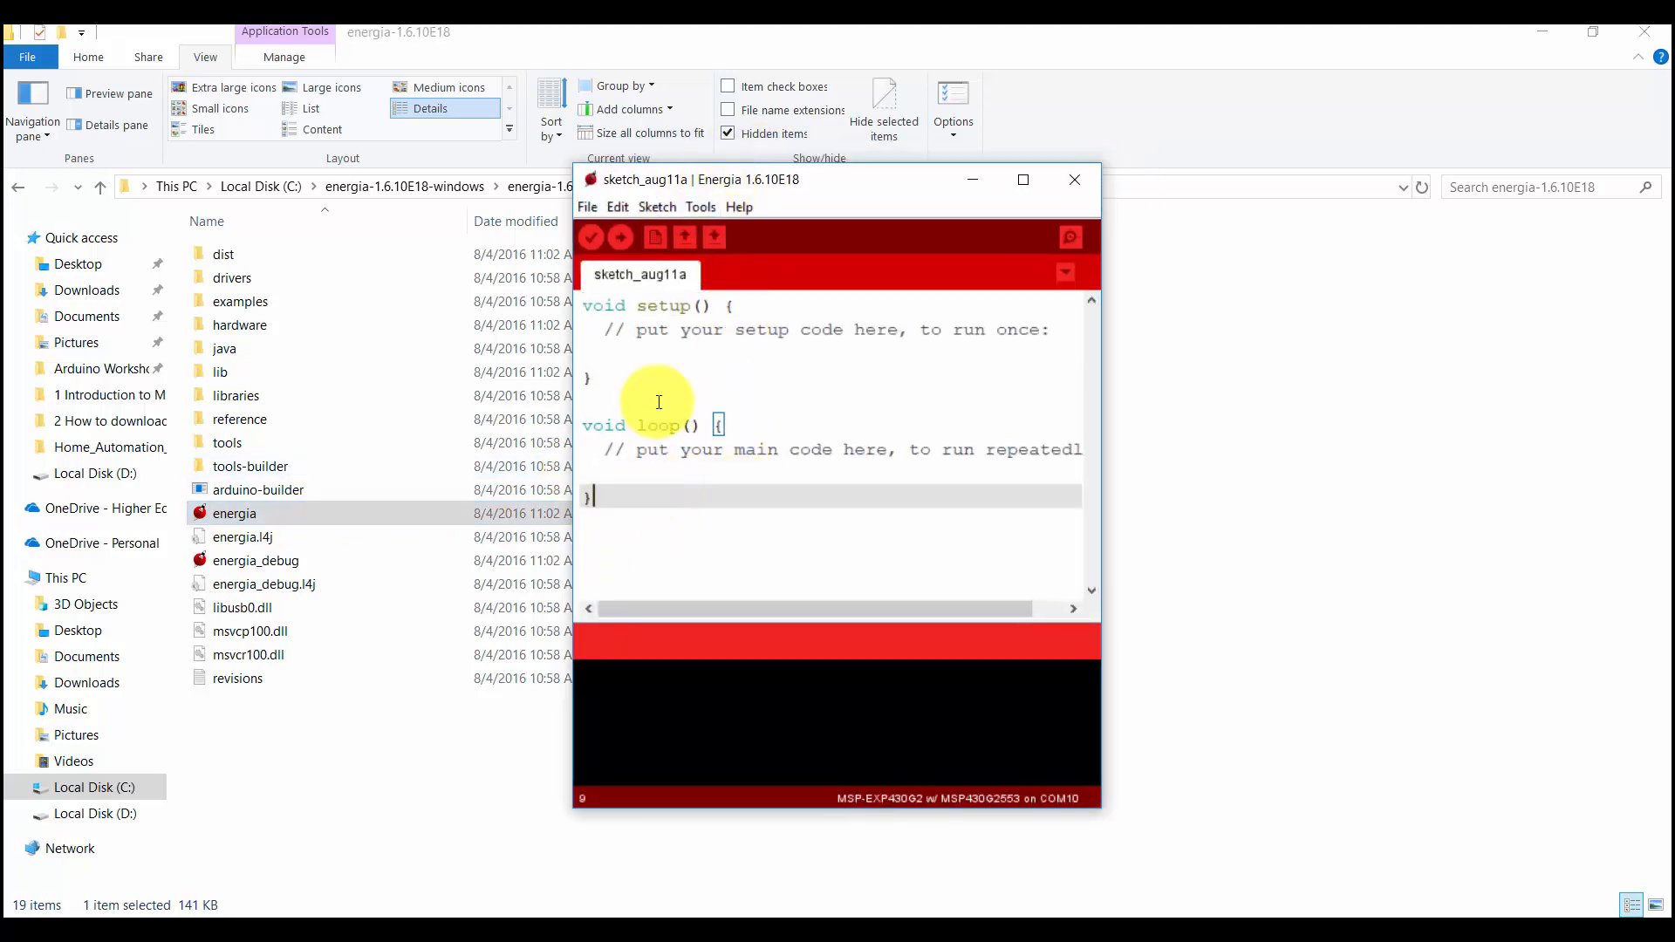
pyautogui.moveTo(763, 398)
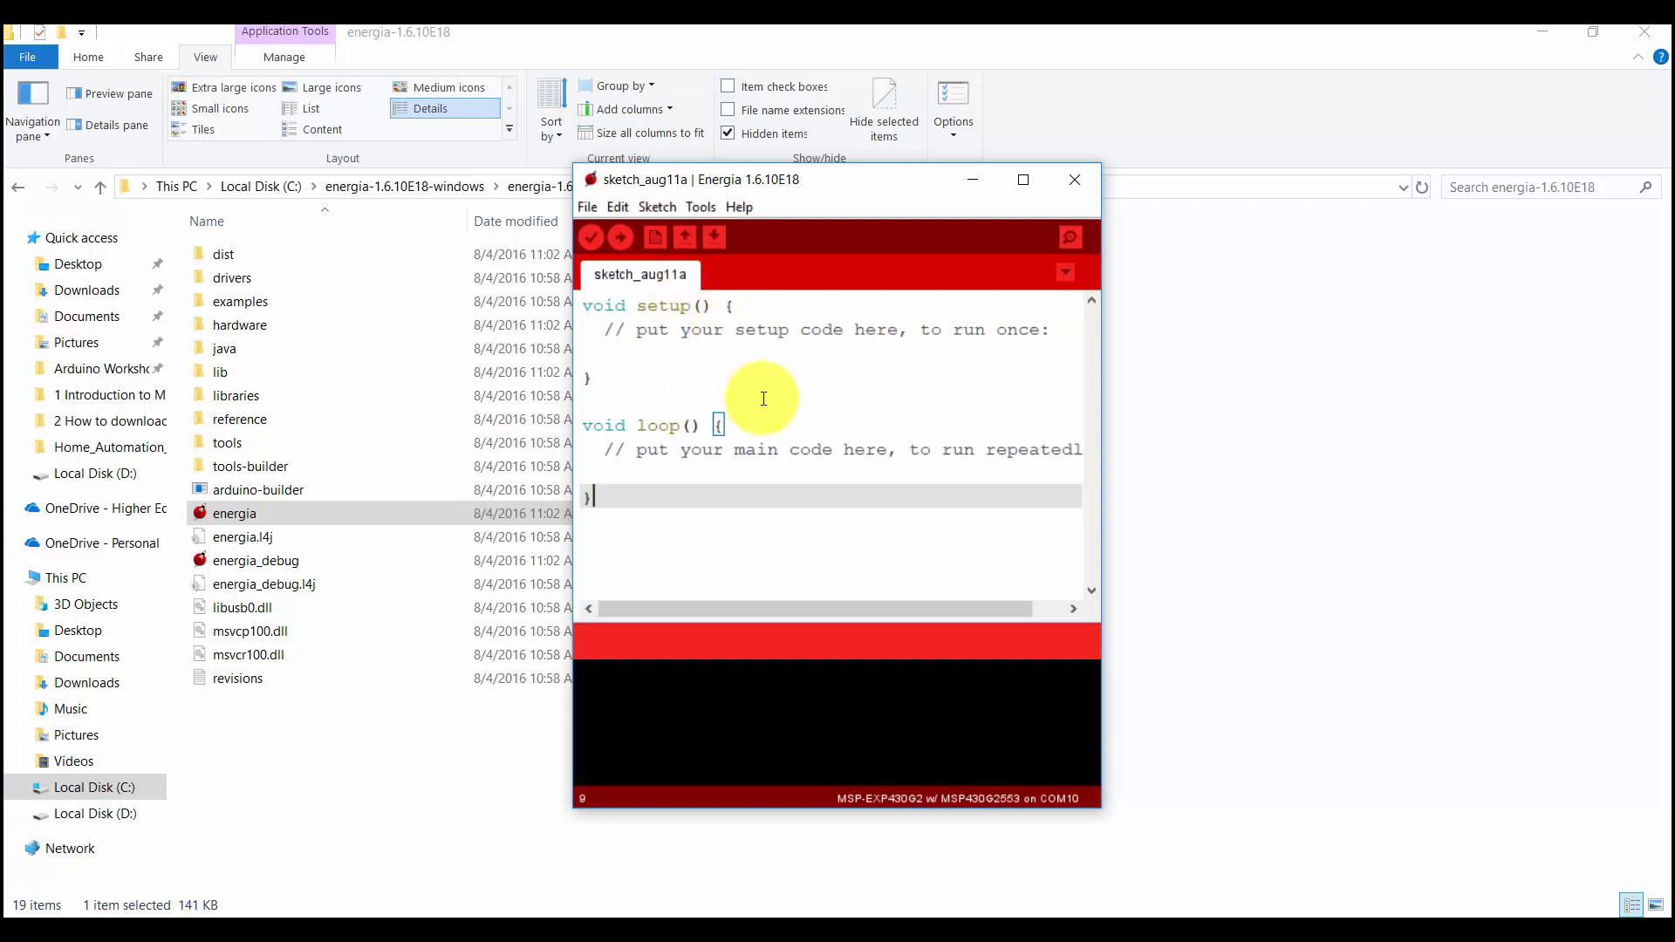